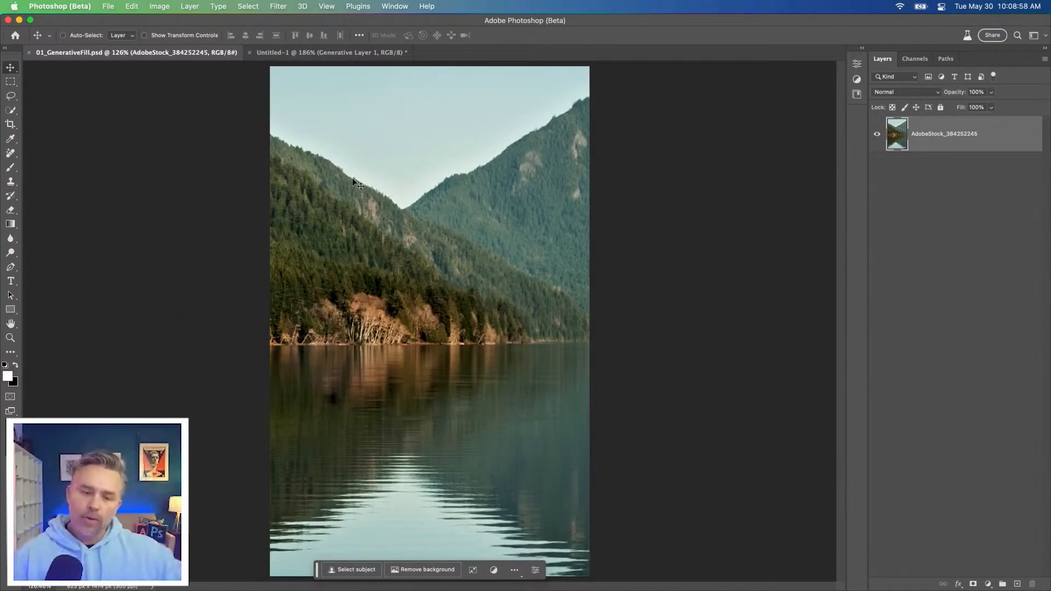
Set a 1024×1350 Crop ratio and enlarge the crop box evenly beyond the lake photo
click(10, 124)
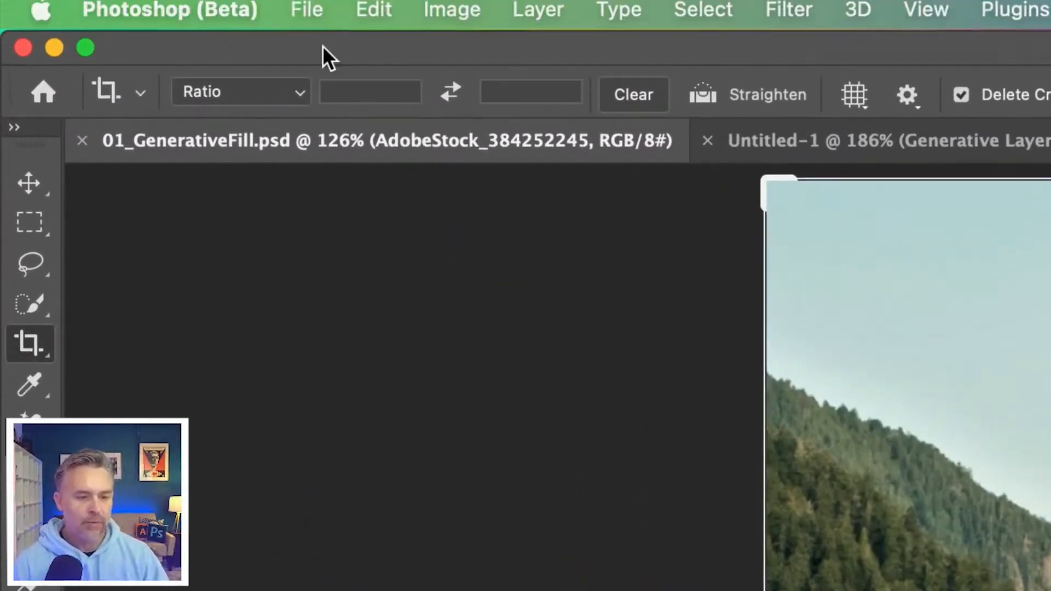
click(369, 92)
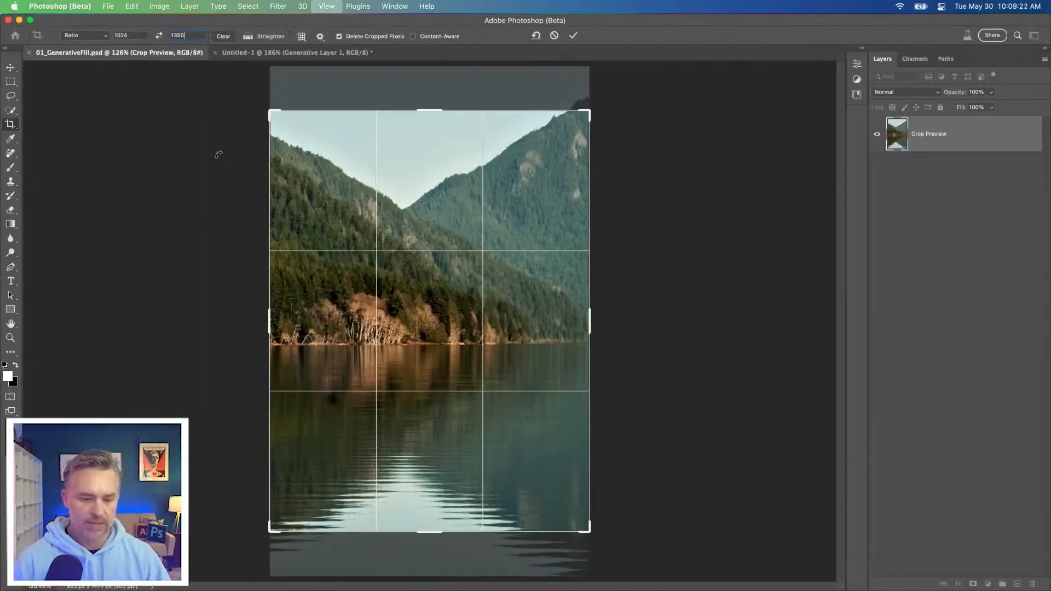
click(159, 35)
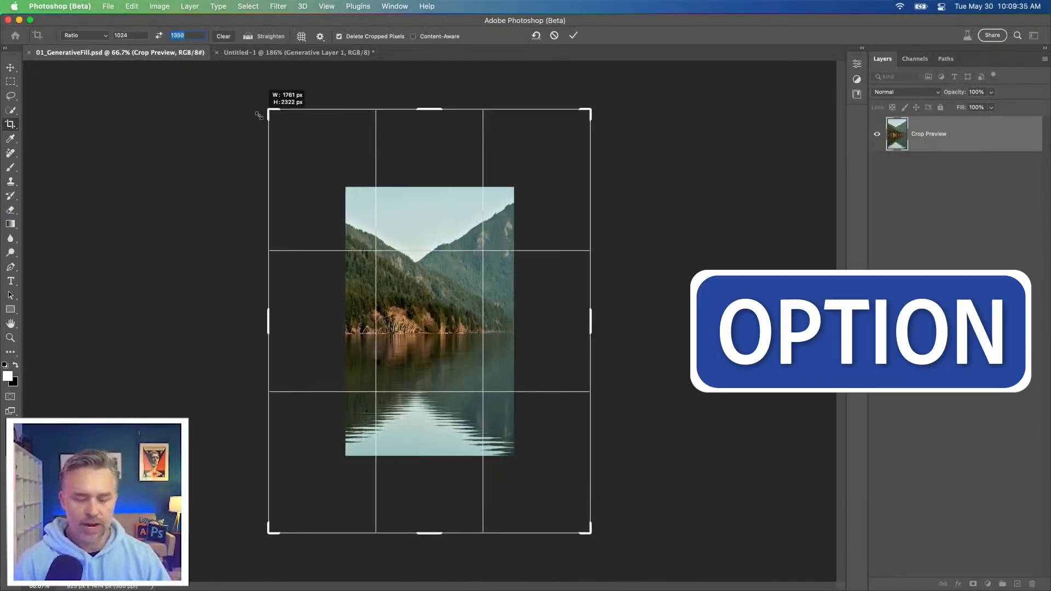
drag(257, 114, 167, 62)
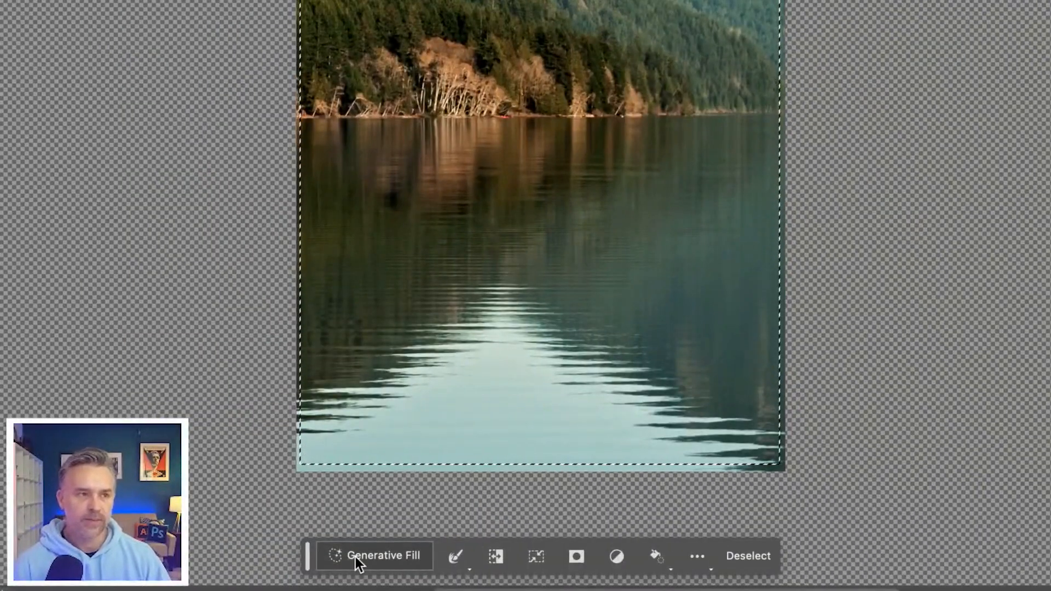
Generative Fill the transparent margins with a blank prompt, extending mountains, trees and lake
click(382, 556)
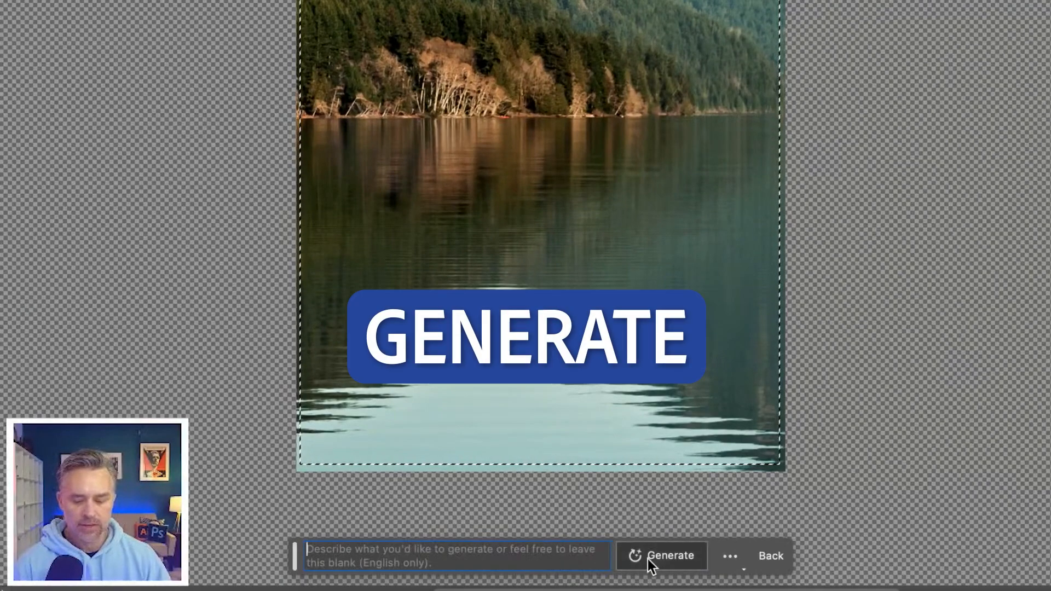
click(669, 555)
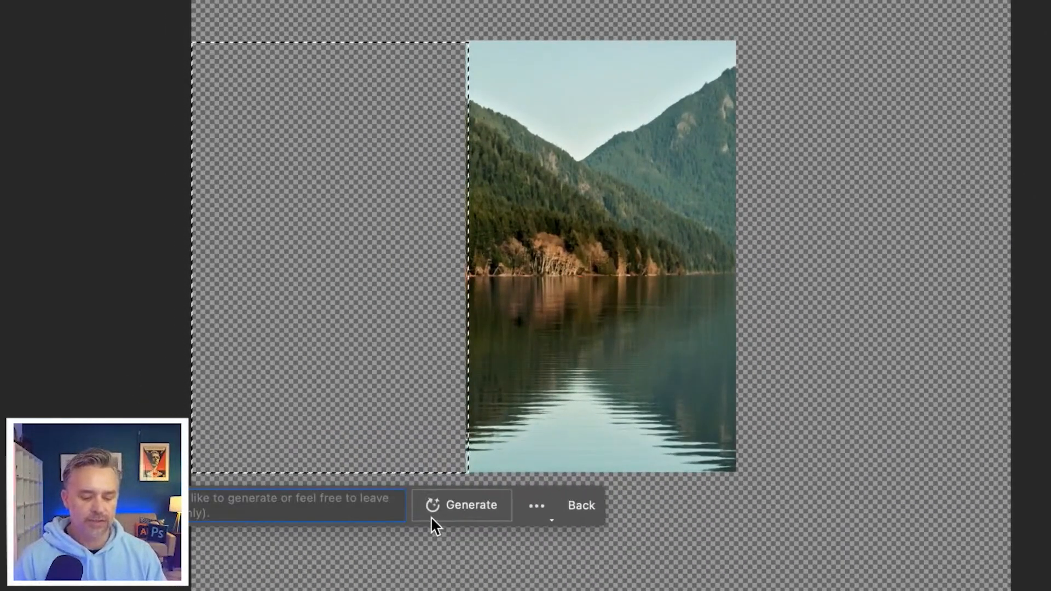
click(471, 505)
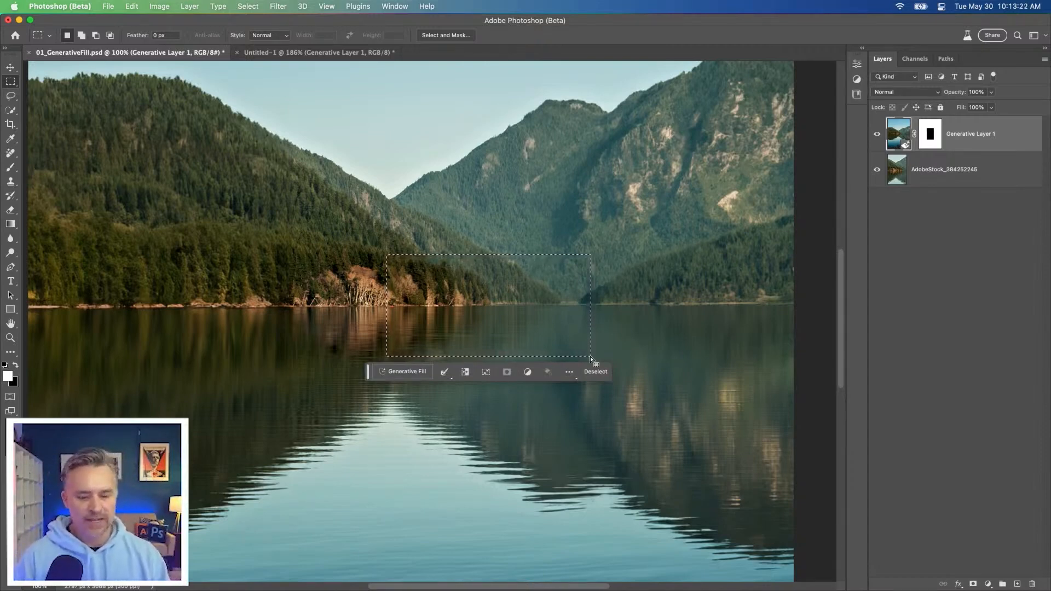
Generate a "boat" on a lake selection, then hide the resulting boat layer
click(406, 371)
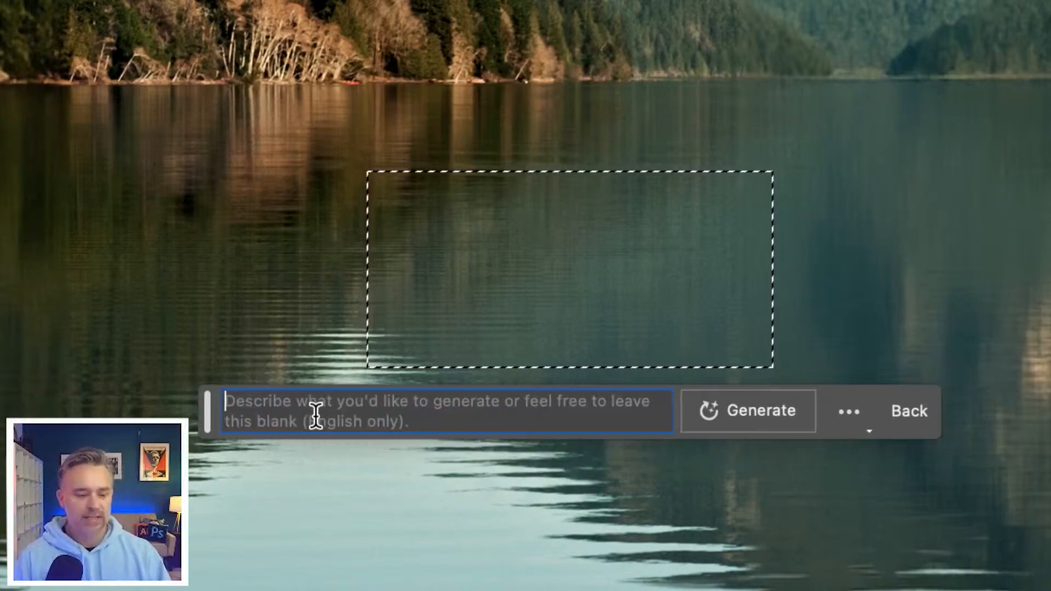
text(b)
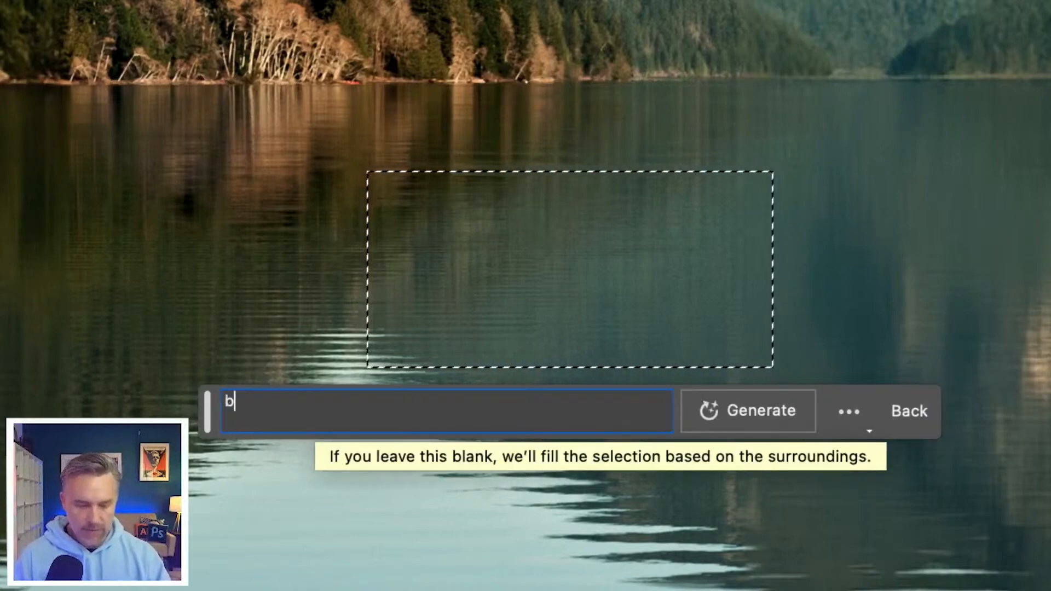
click(747, 411)
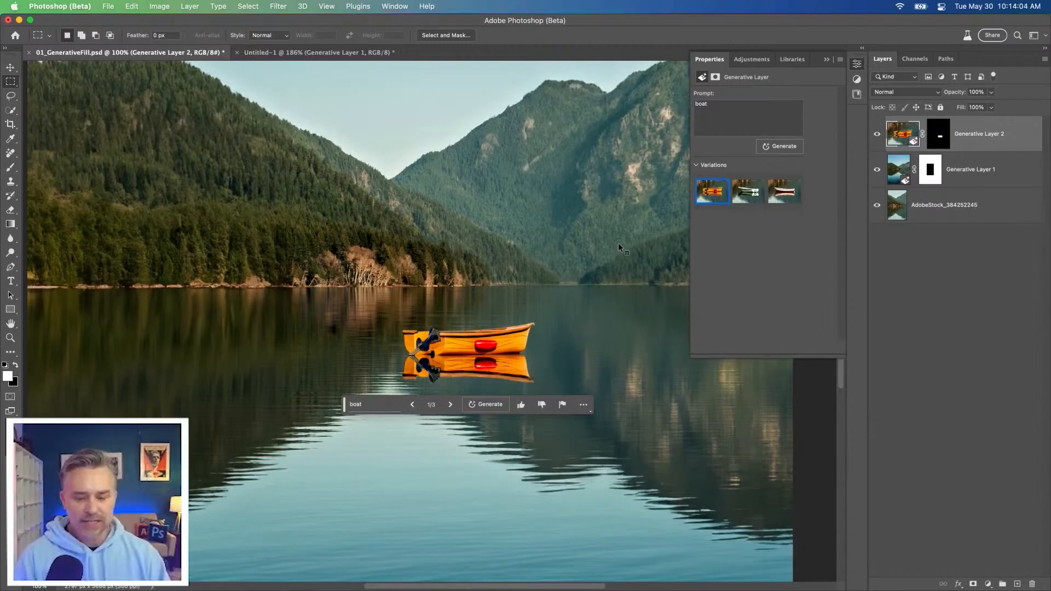
click(745, 191)
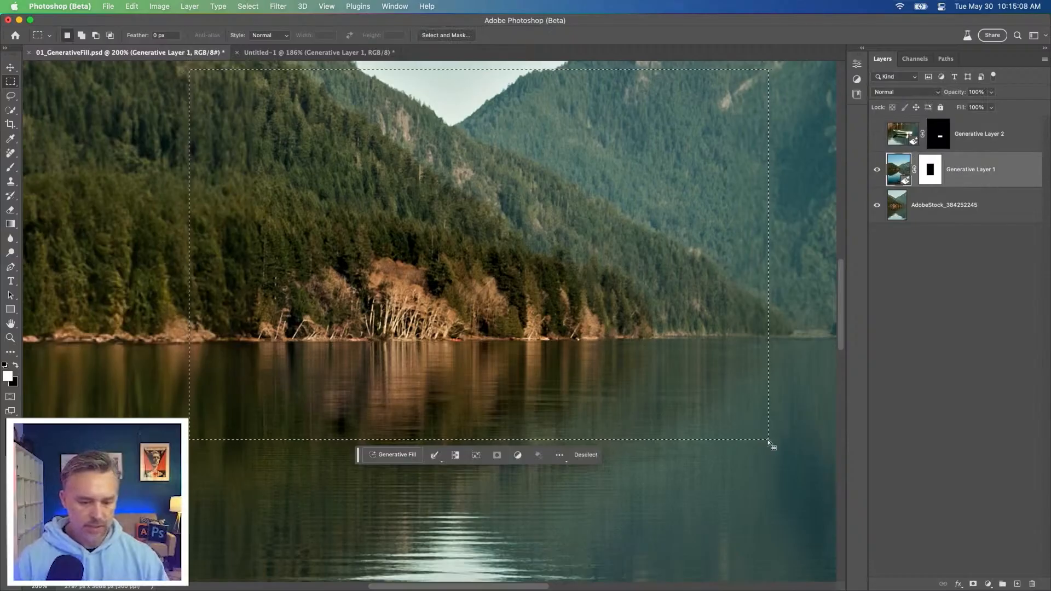
Generate a "crashed metallic gigantic space ship", pick a variation, and fill away stray fragments
click(395, 454)
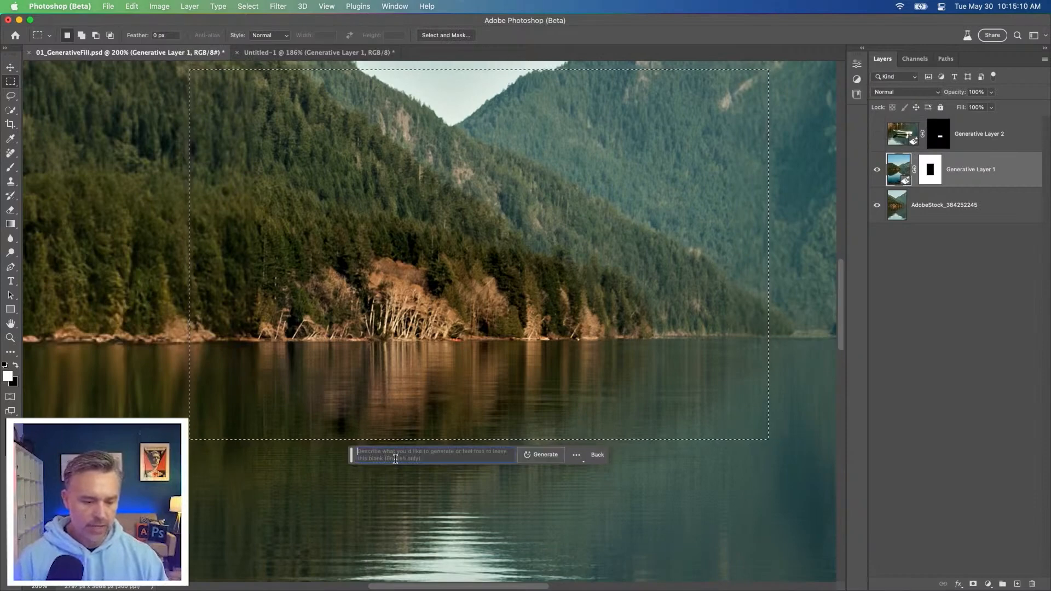
text(crashed metallic gigantic space ship)
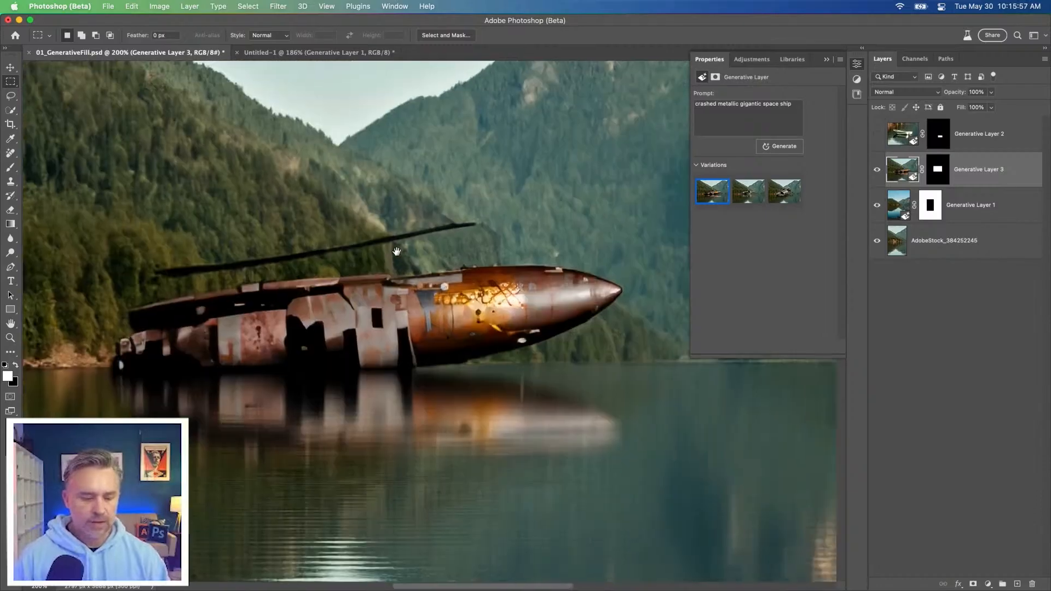
click(783, 191)
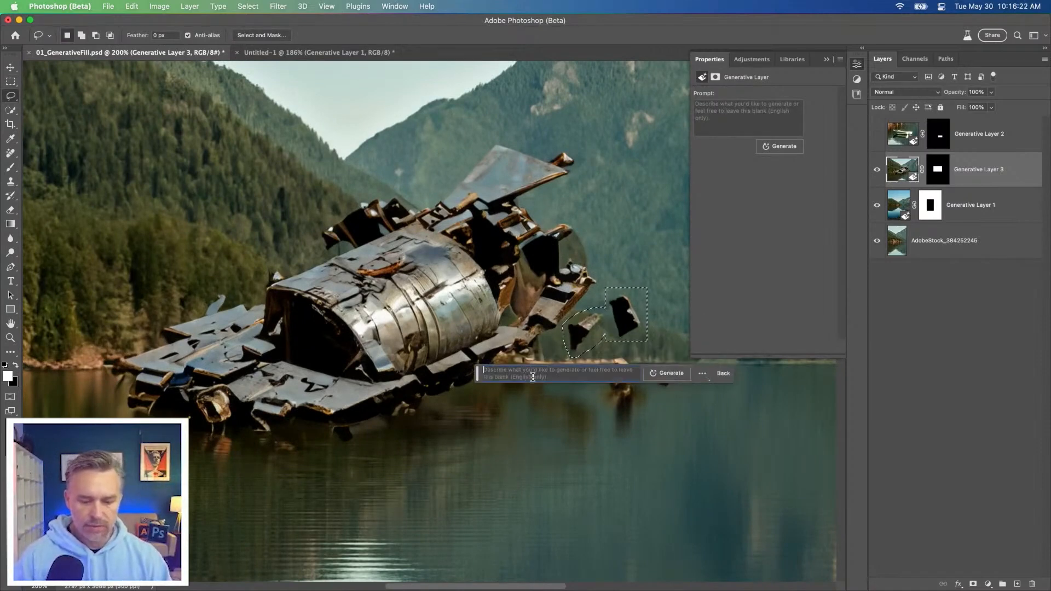
click(669, 373)
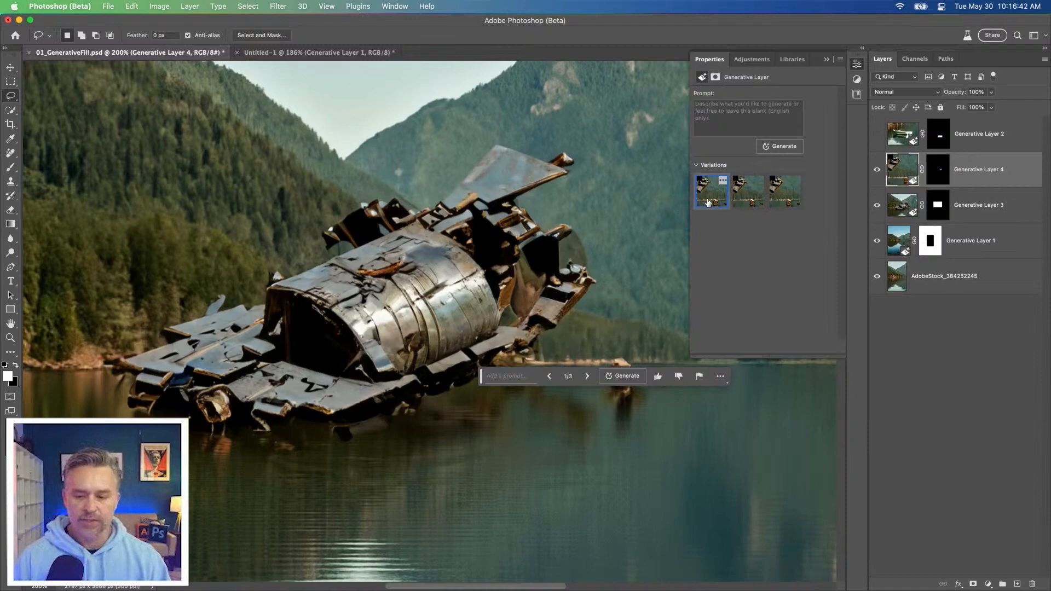
click(944, 275)
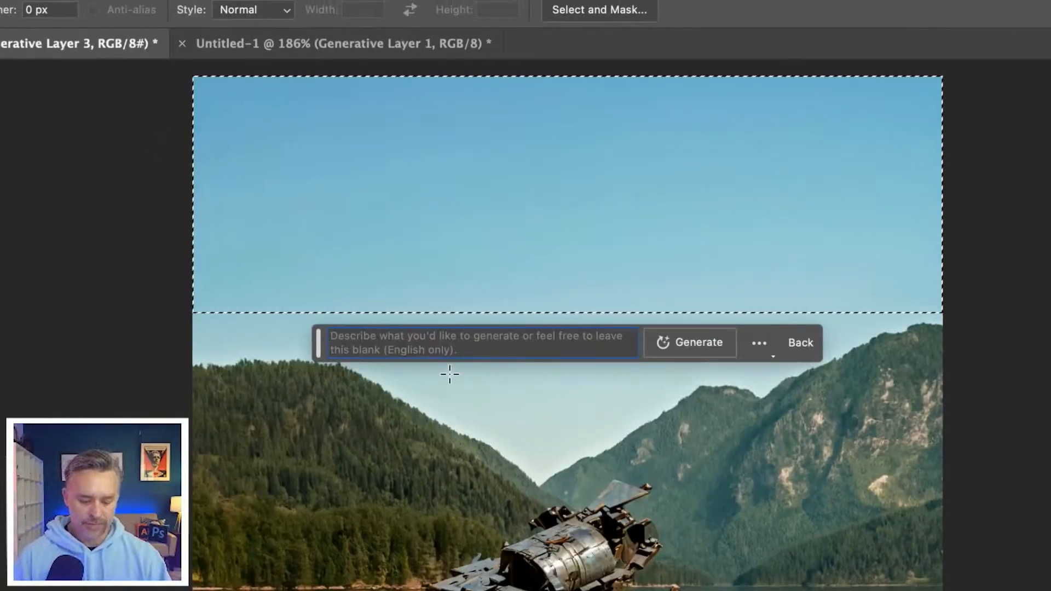
Generate "cumulus clouds" in the sky and a "hiker back" on the foreground shore
text(cumulus clouds)
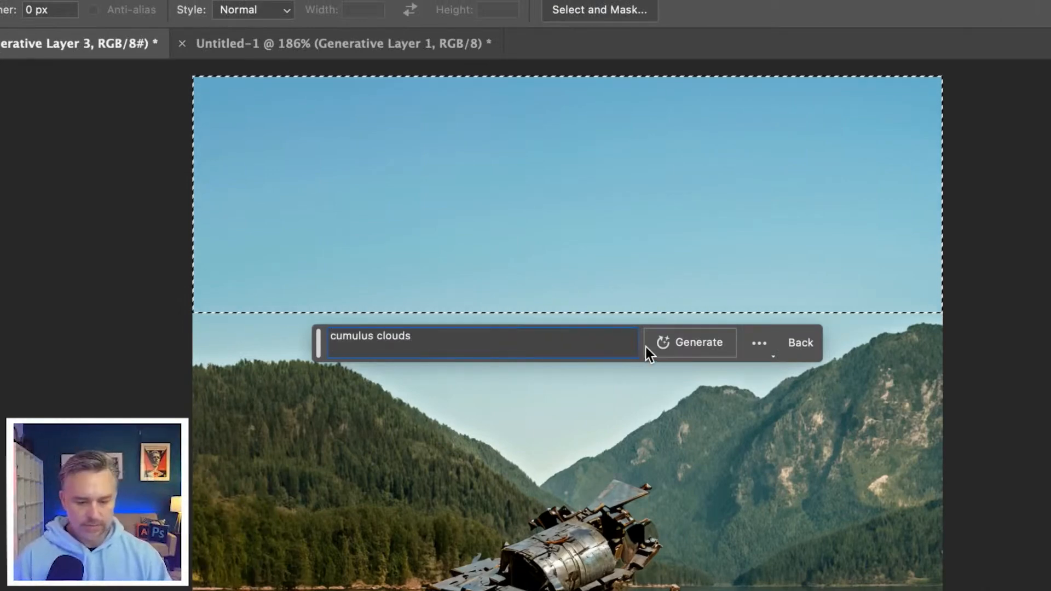
click(698, 341)
text(hiker back)
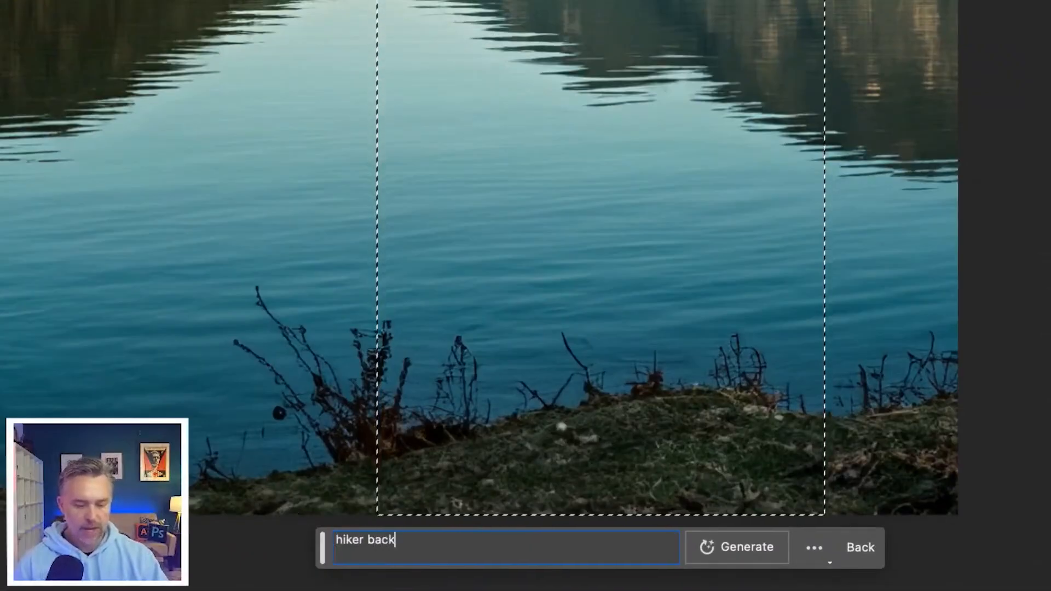
click(735, 546)
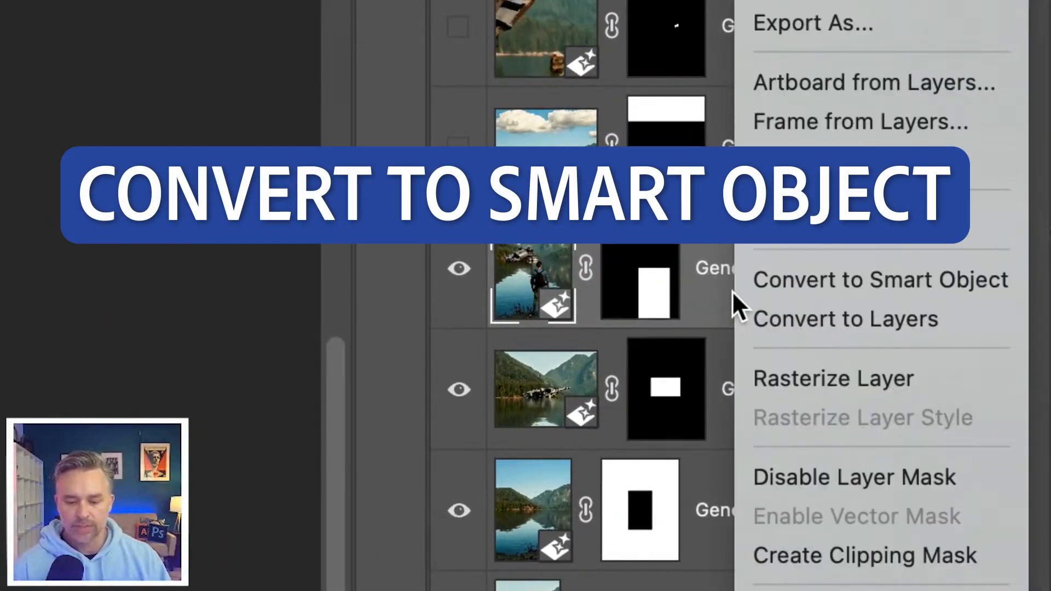
Convert Generative Layer 6 to a smart object, solo it, and remove the hiker's background
click(880, 280)
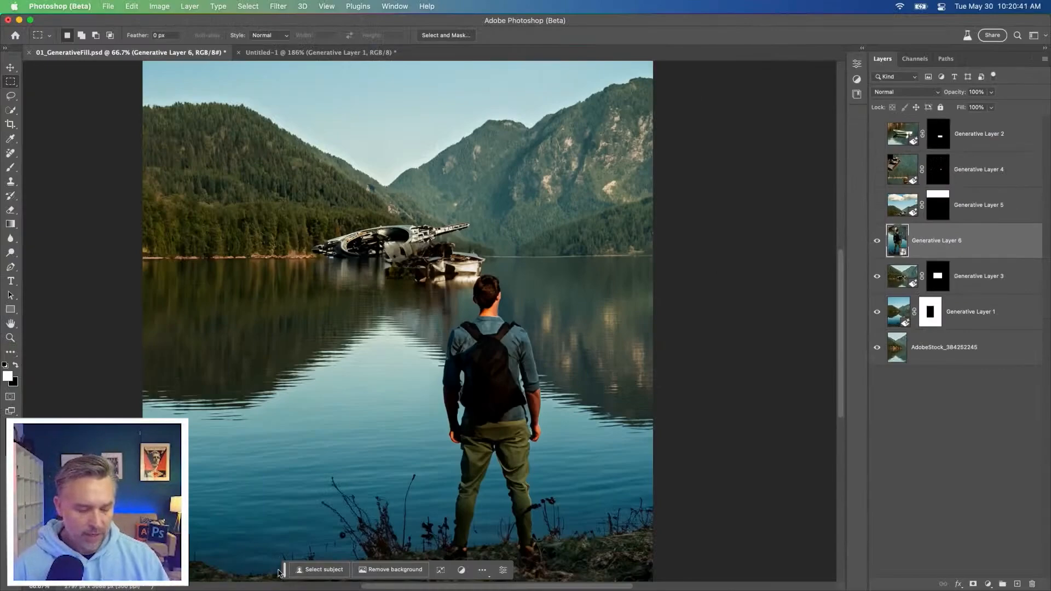
click(394, 570)
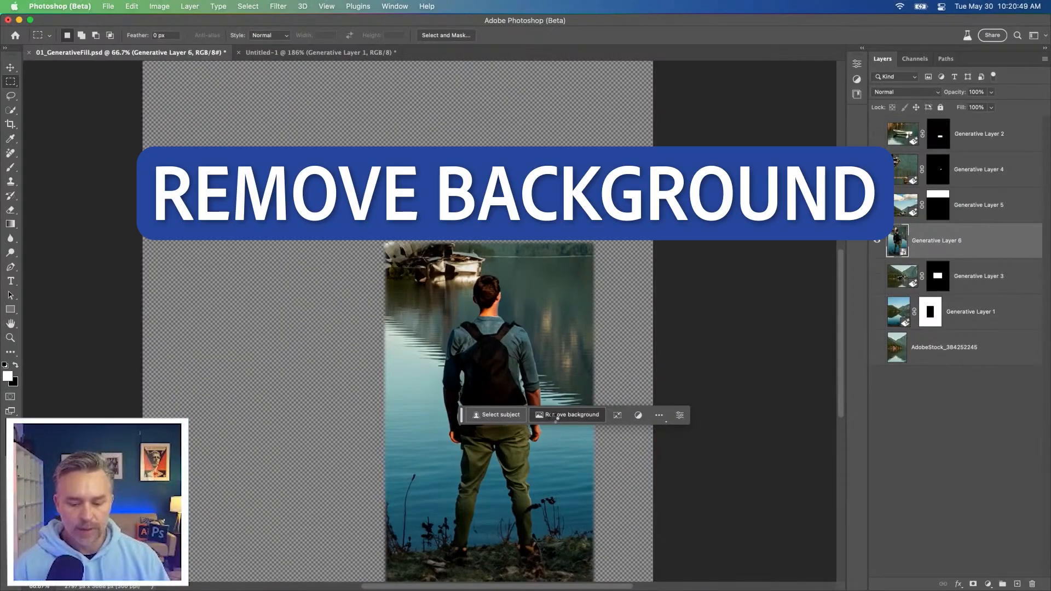
click(571, 414)
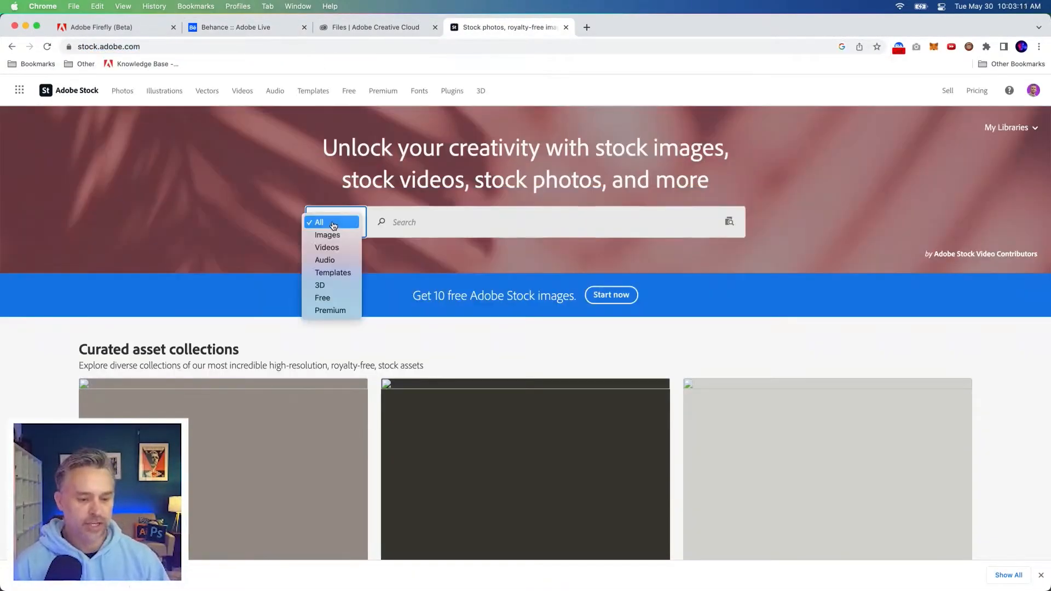
Browse Adobe Stock categories and switch to the Creative Cloud folder with 01_GenerativeFill PSD
click(323, 297)
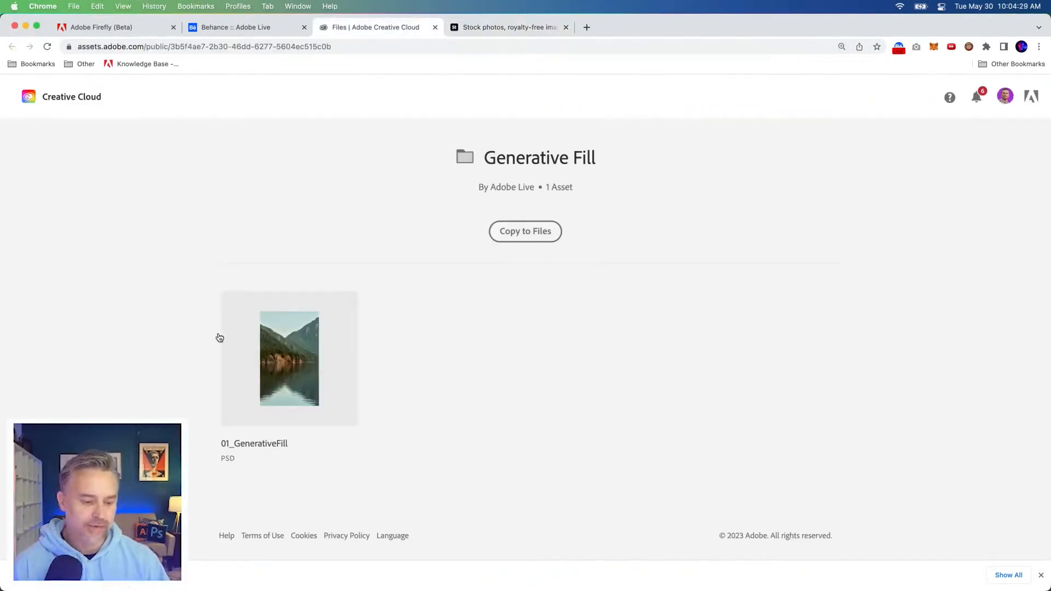
click(289, 358)
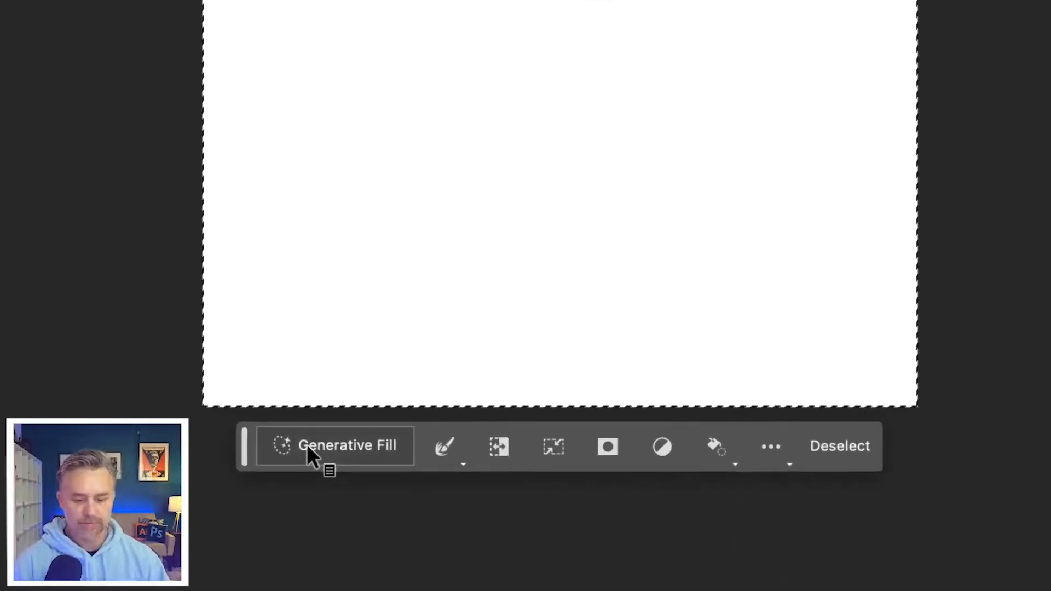
Generate an "outdoor landscape with a reflective lake" on the blank canvas and preview variations
click(335, 445)
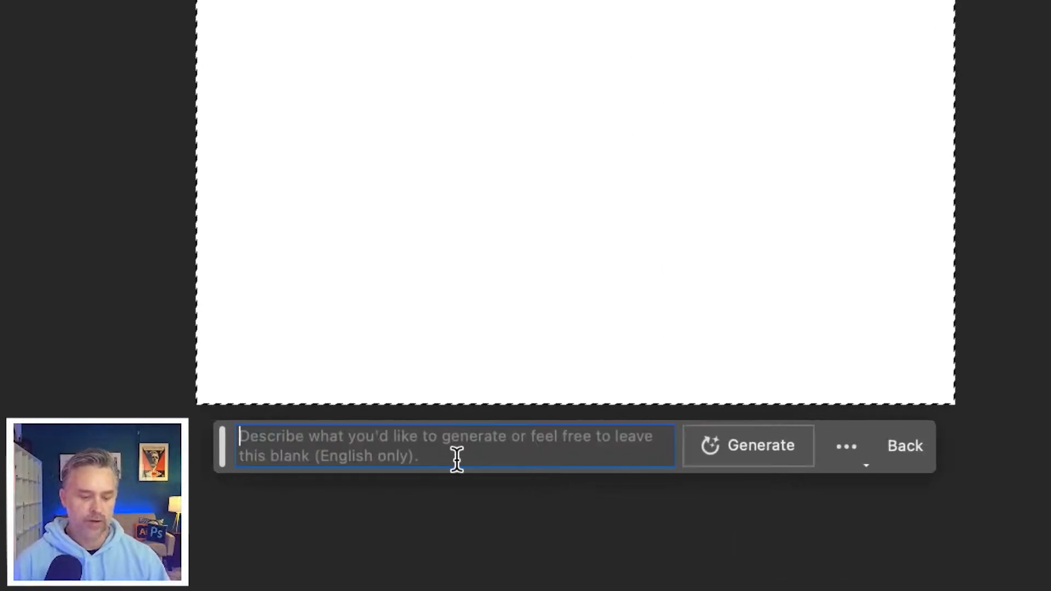
text(outdoo)
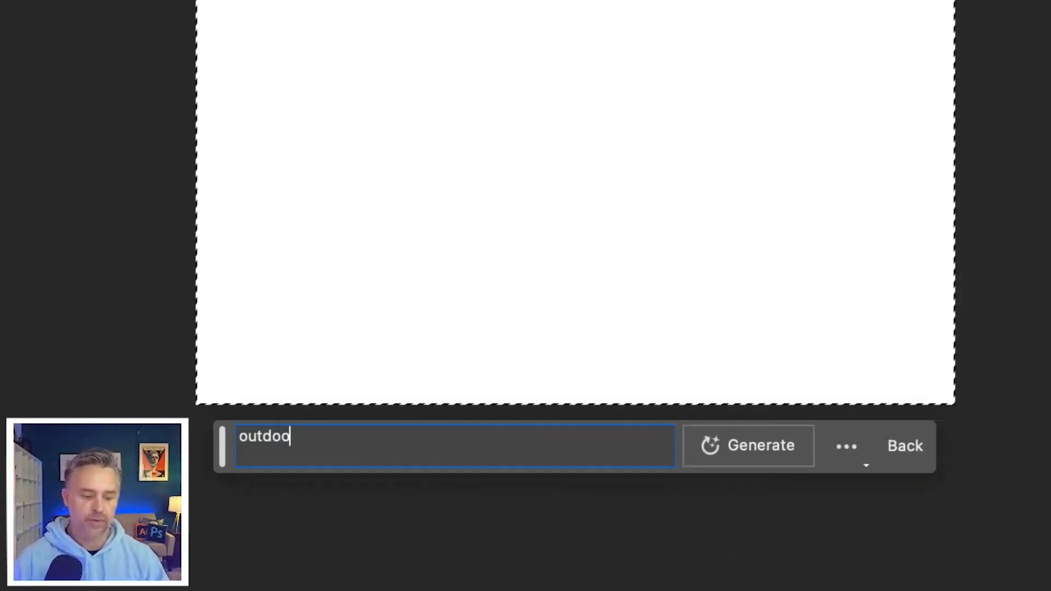
text(r landscape with a refle)
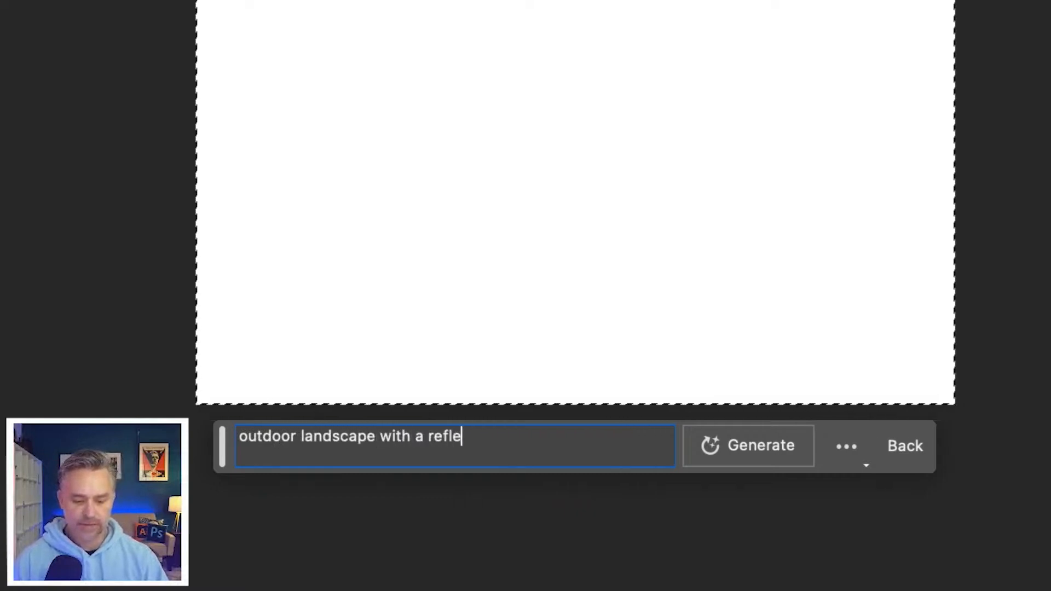
click(747, 446)
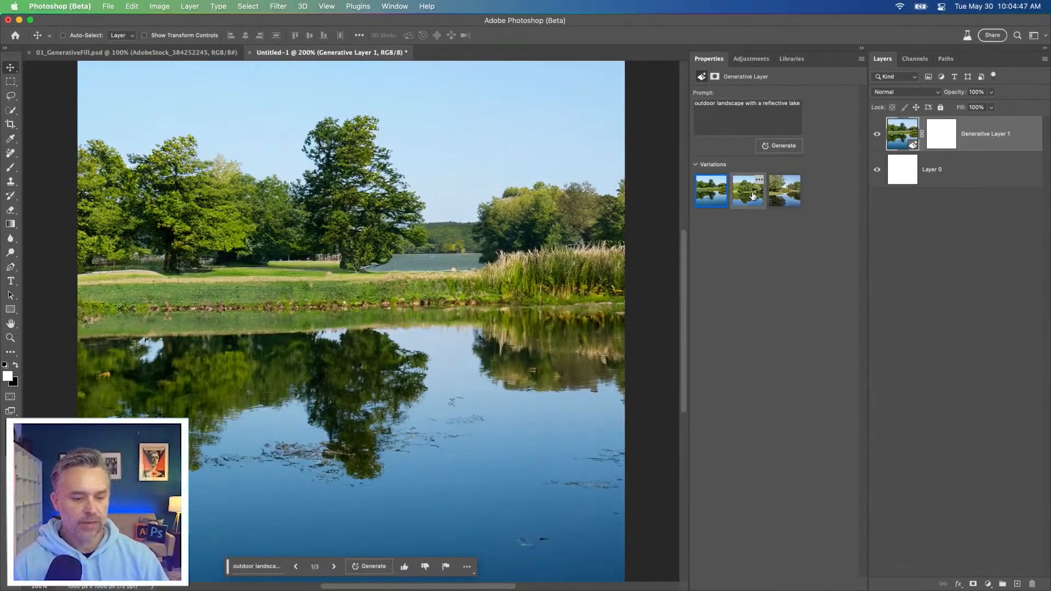
click(783, 191)
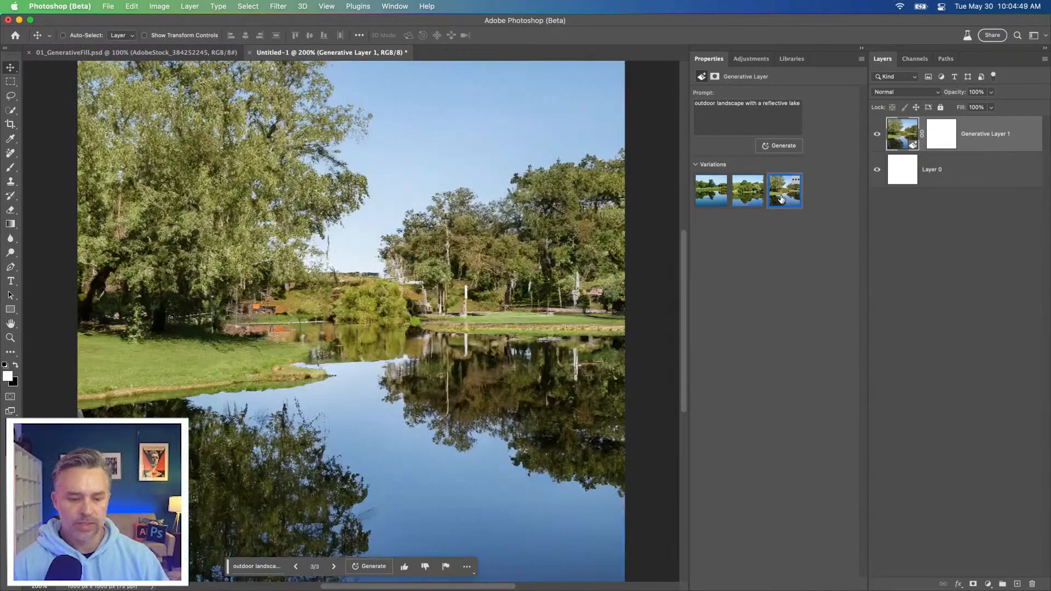
click(711, 190)
text( mountain)
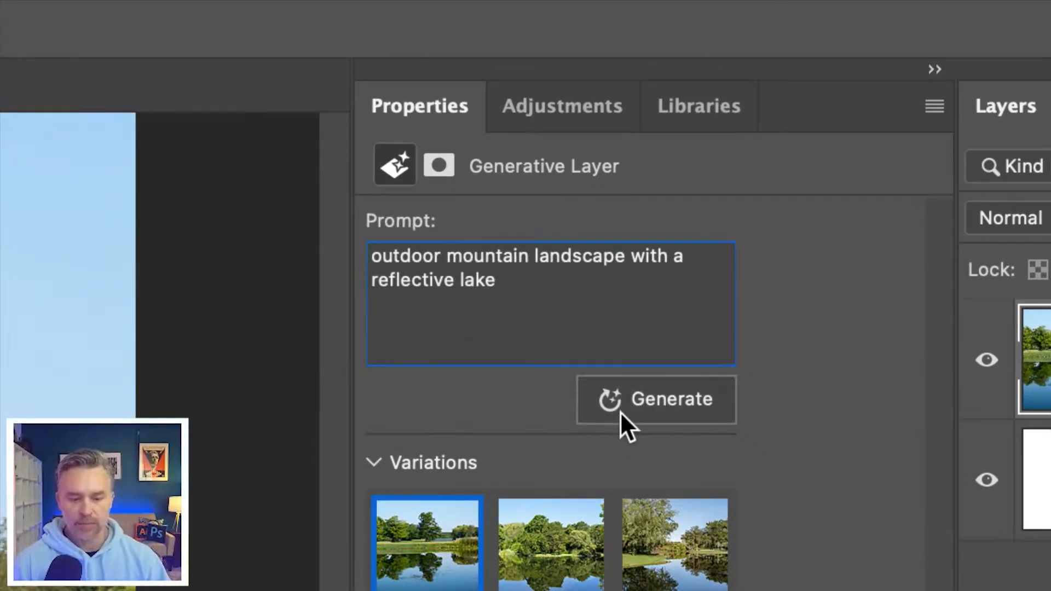
Regenerate with "mountain" added to the prompt and preview the new mountain lake variations
click(655, 399)
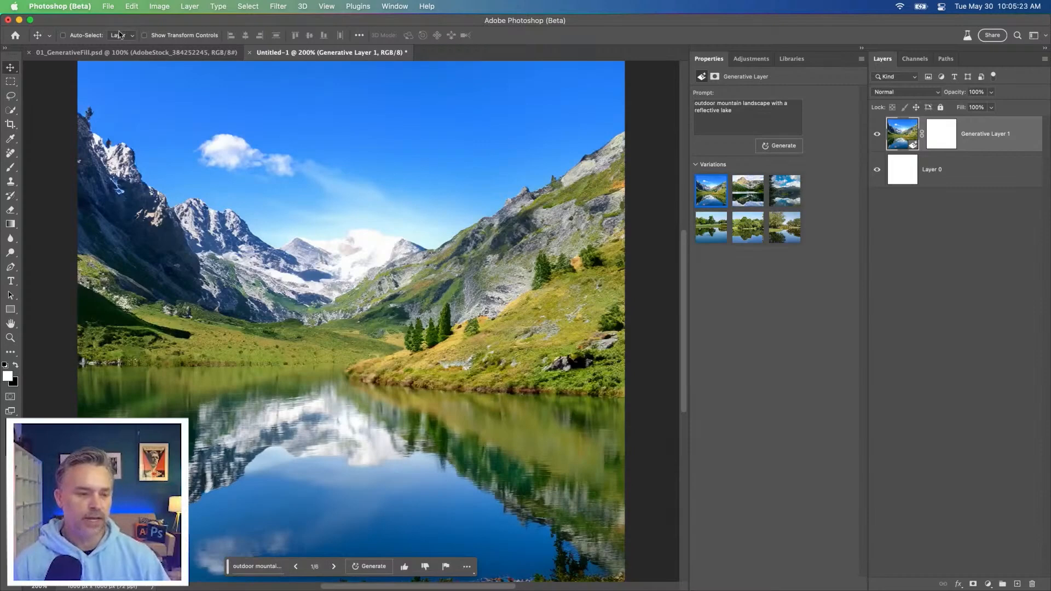
click(134, 53)
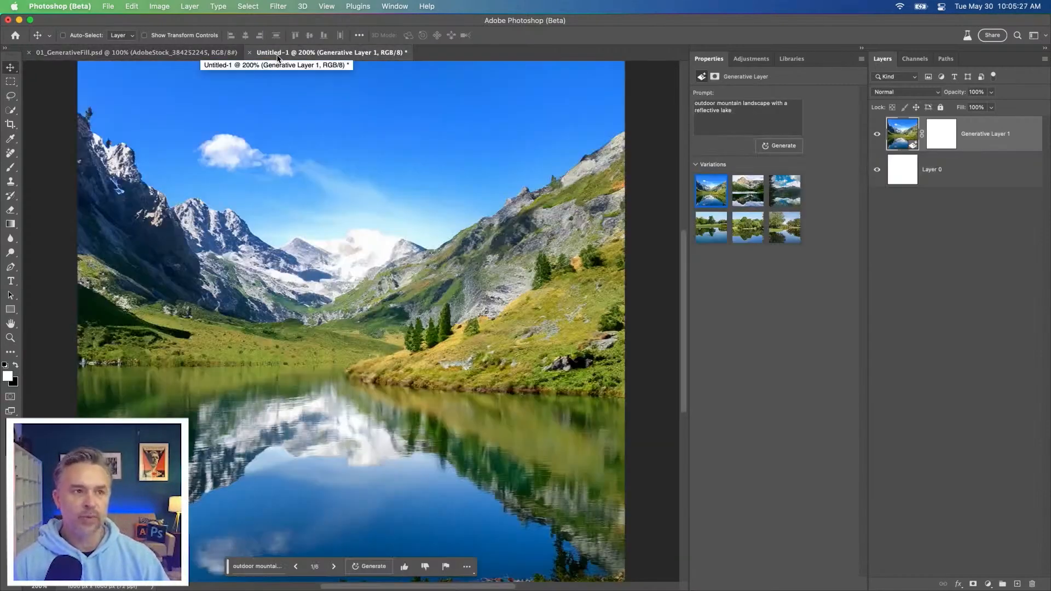
mouse_move(749, 196)
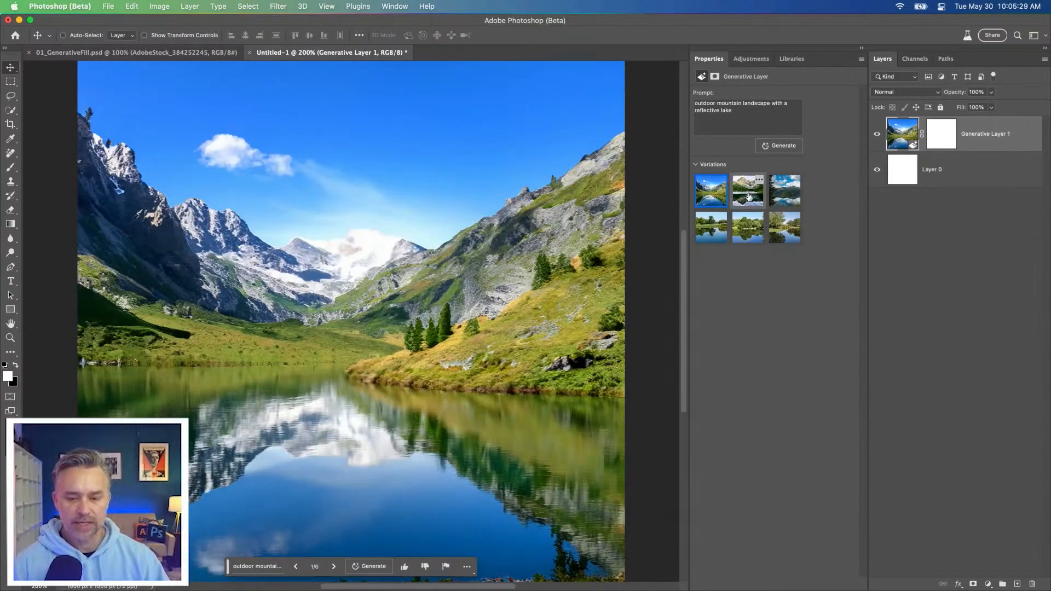
click(747, 190)
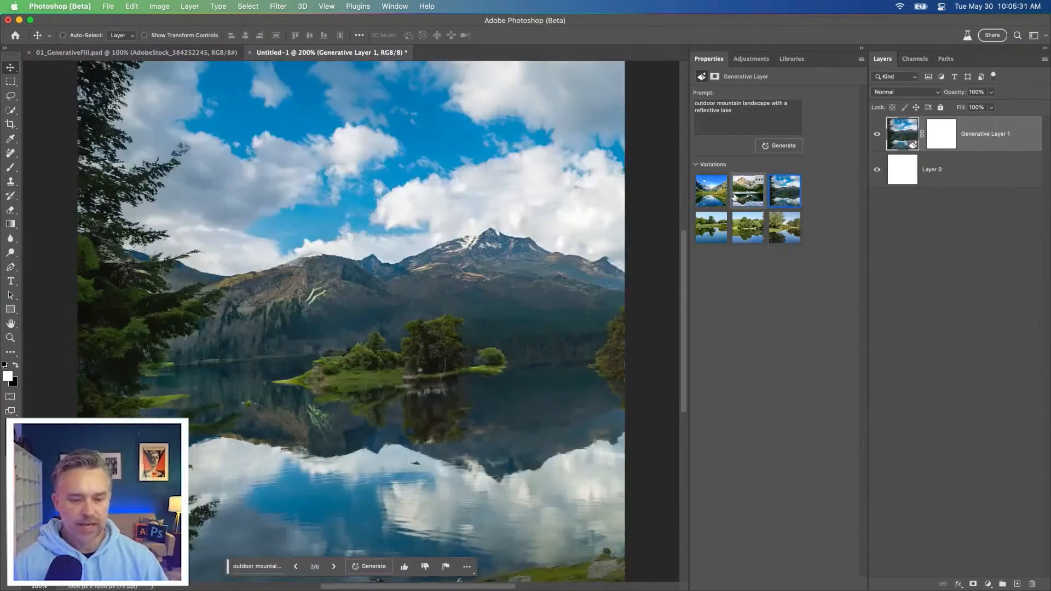
click(711, 191)
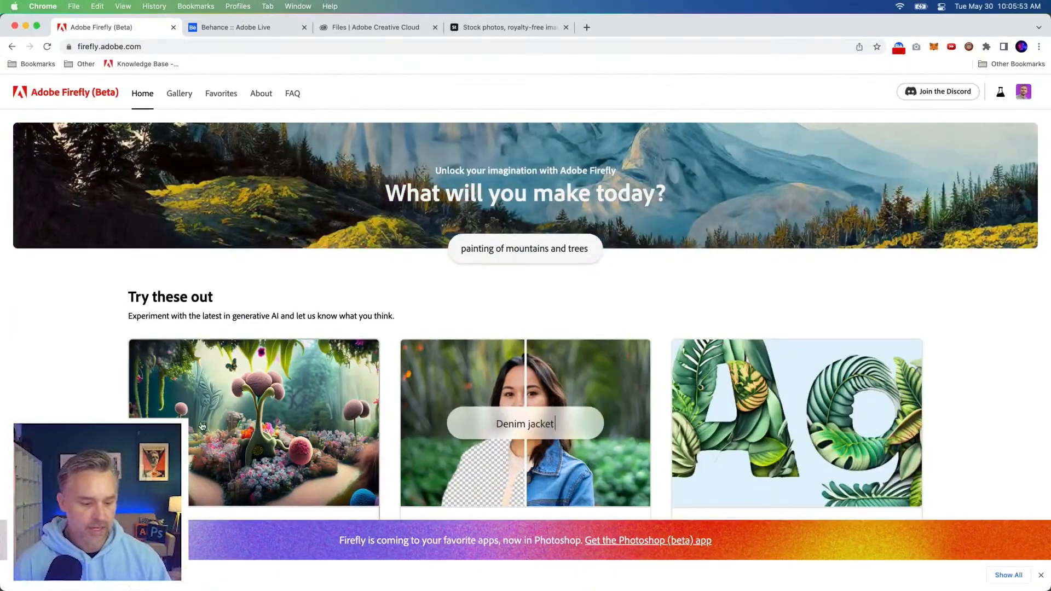
Generate Firefly images for "outdoor mountain landscape with a reflective lake"
scroll(down, 3)
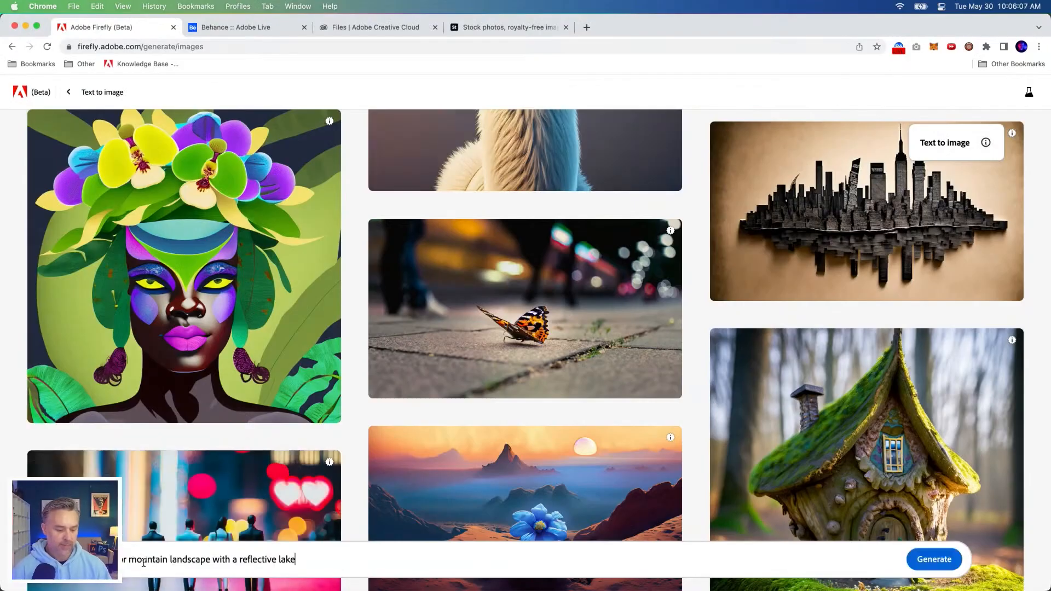
click(933, 558)
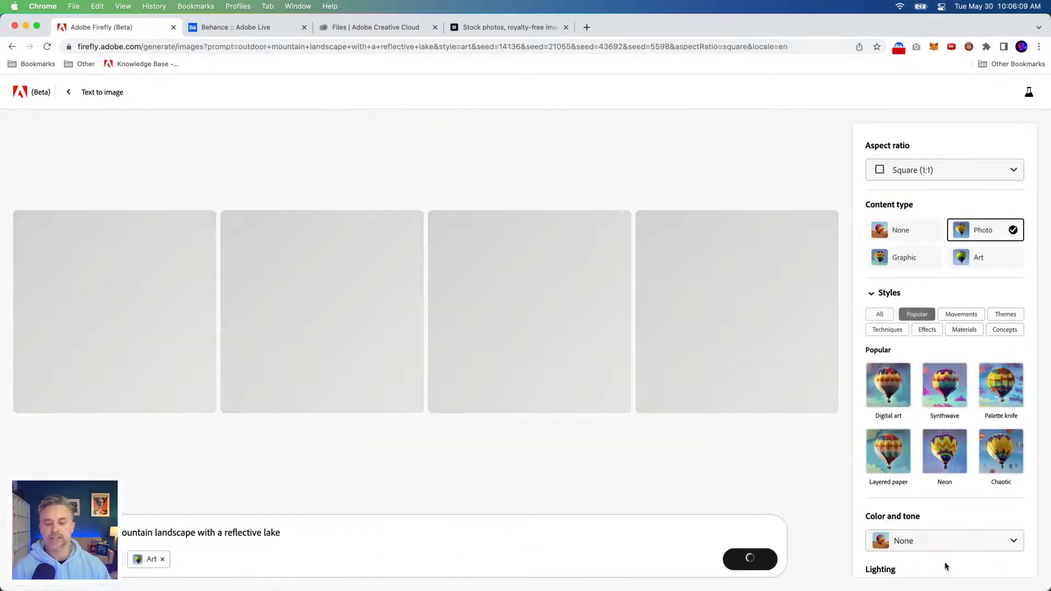